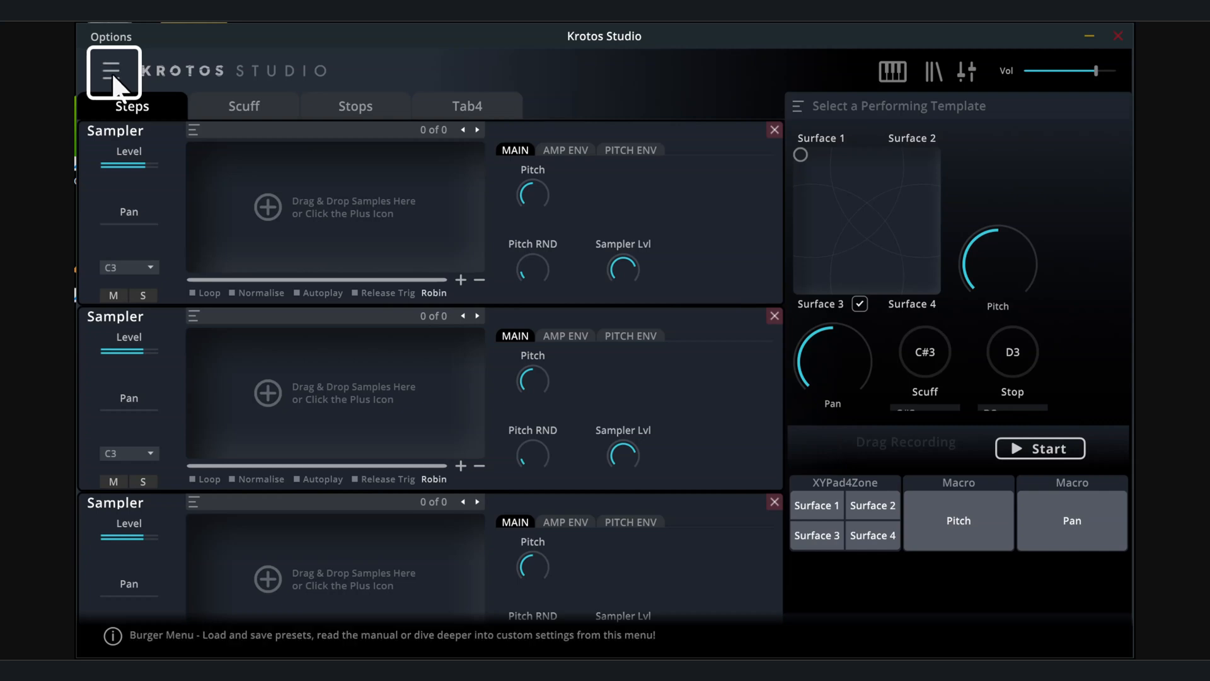
mouse_move(143, 143)
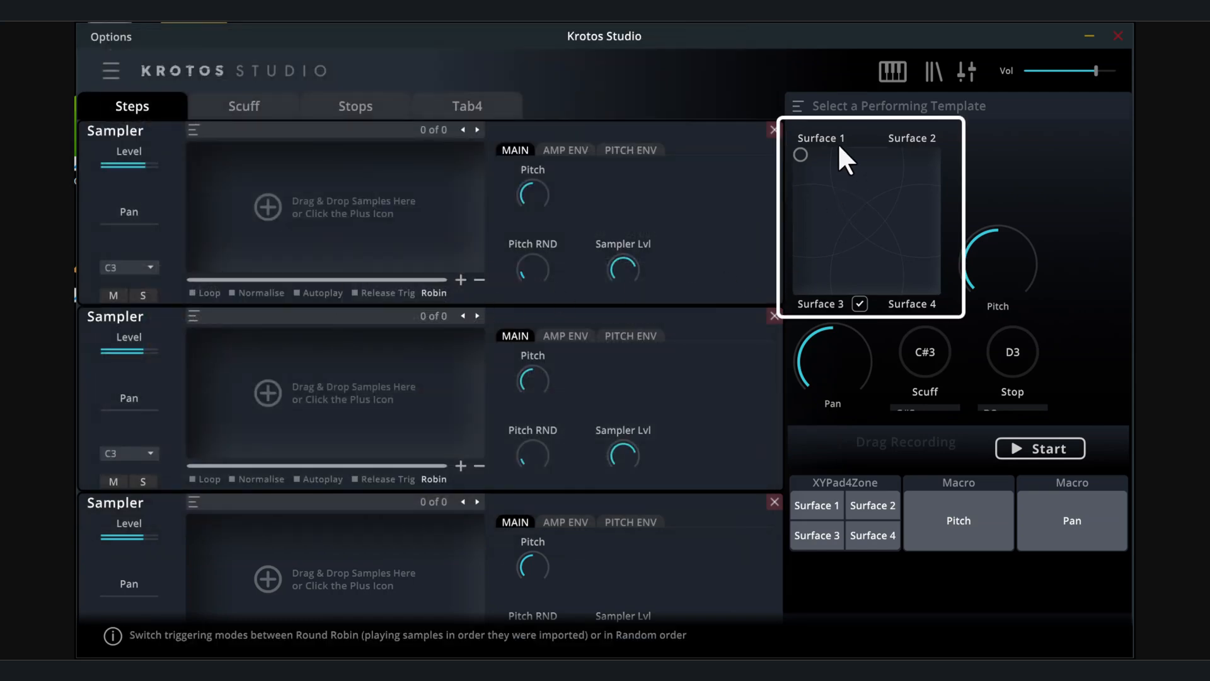
mouse_move(861, 324)
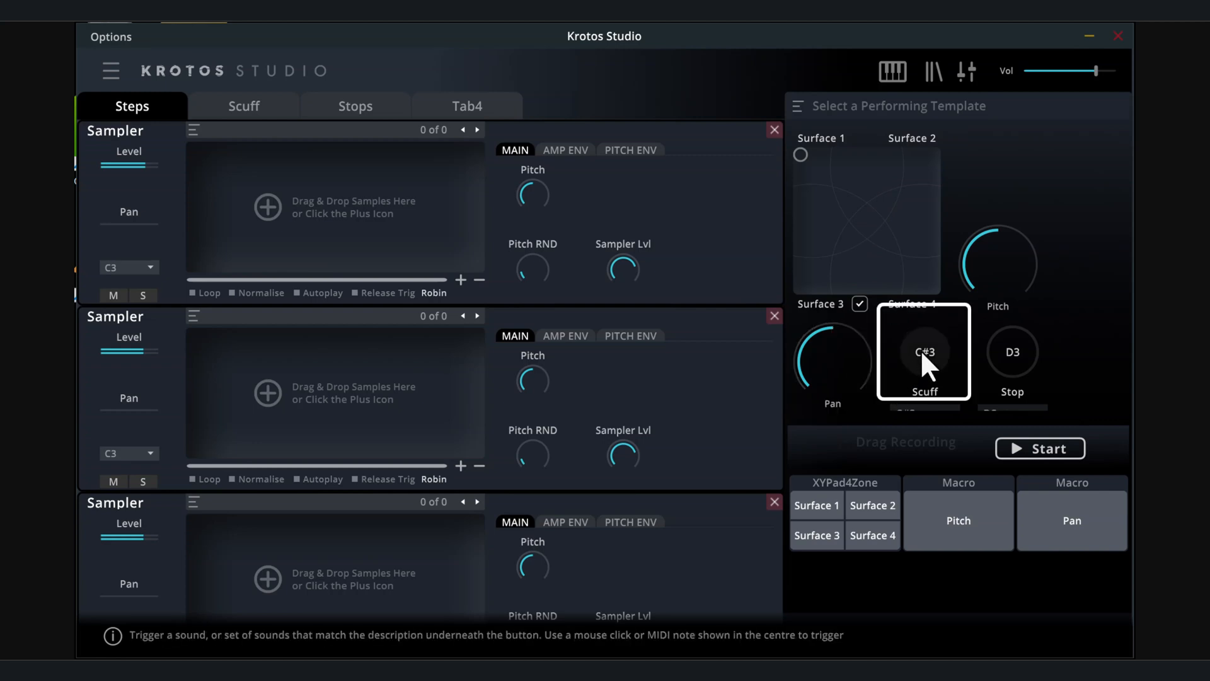
mouse_move(953, 423)
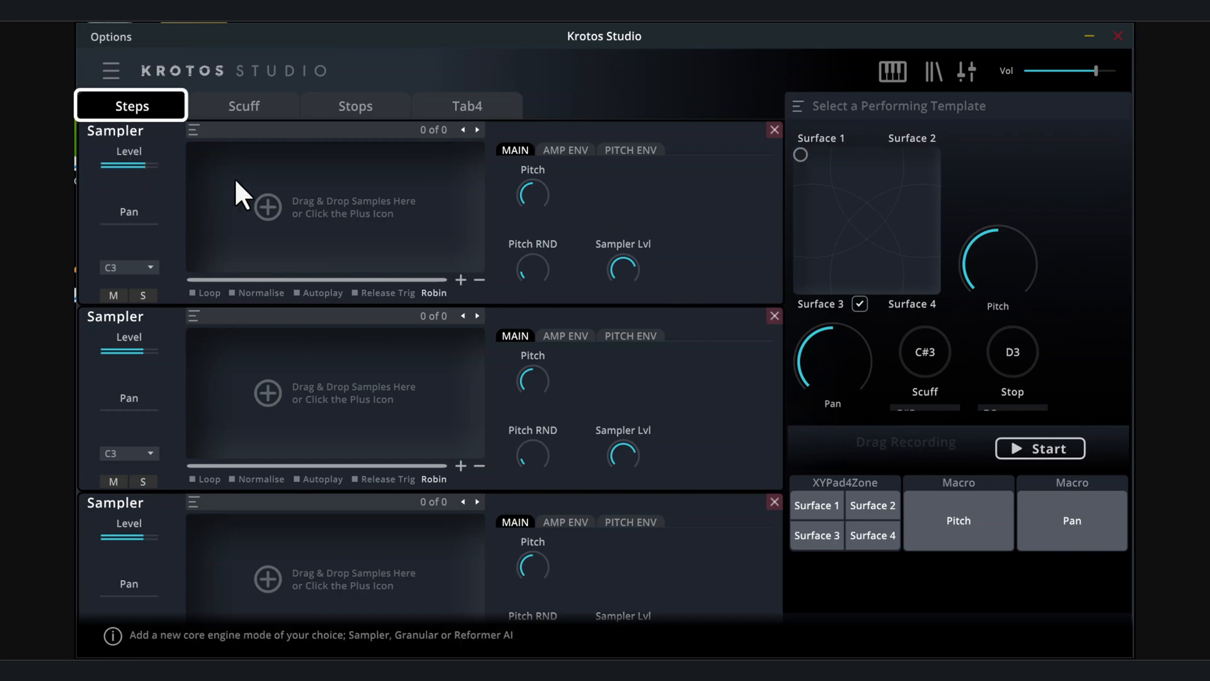
Scroll through the Krotos Studio interface to review the empty four-sampler footsteps layout
scroll(down, 3)
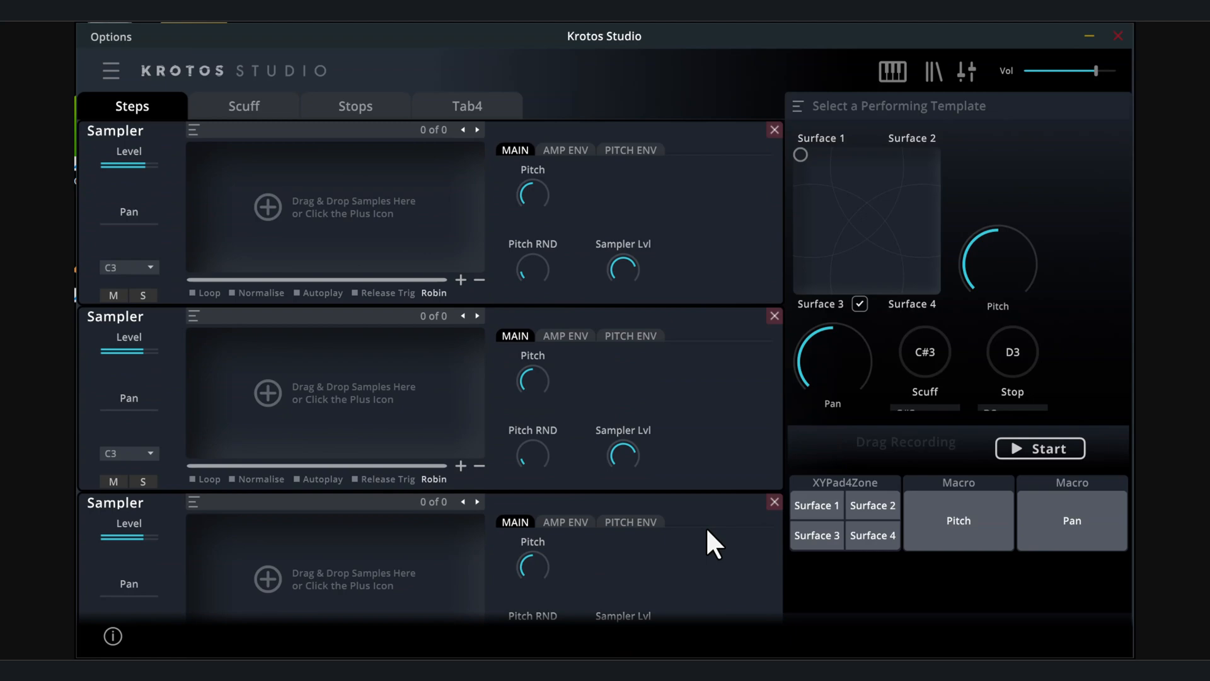
mouse_move(433, 292)
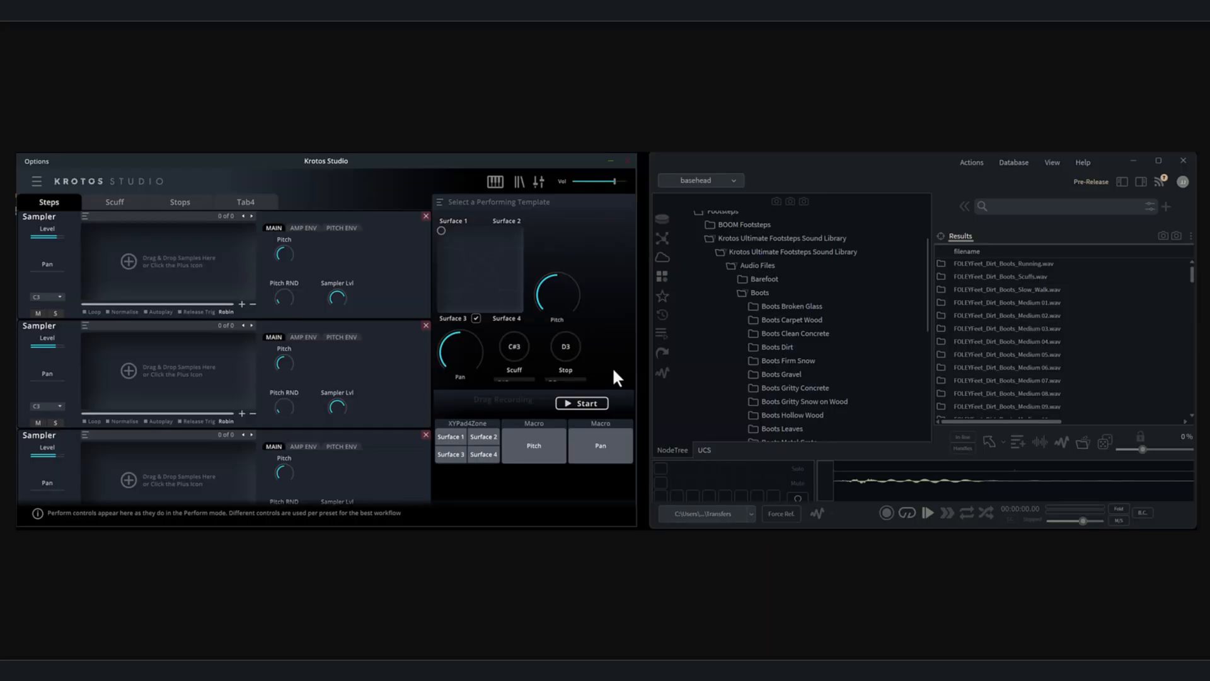
Browse the Broken Glass, Carpet Wood, Clean Concrete and Dirt boots samples for the samplers
click(49, 202)
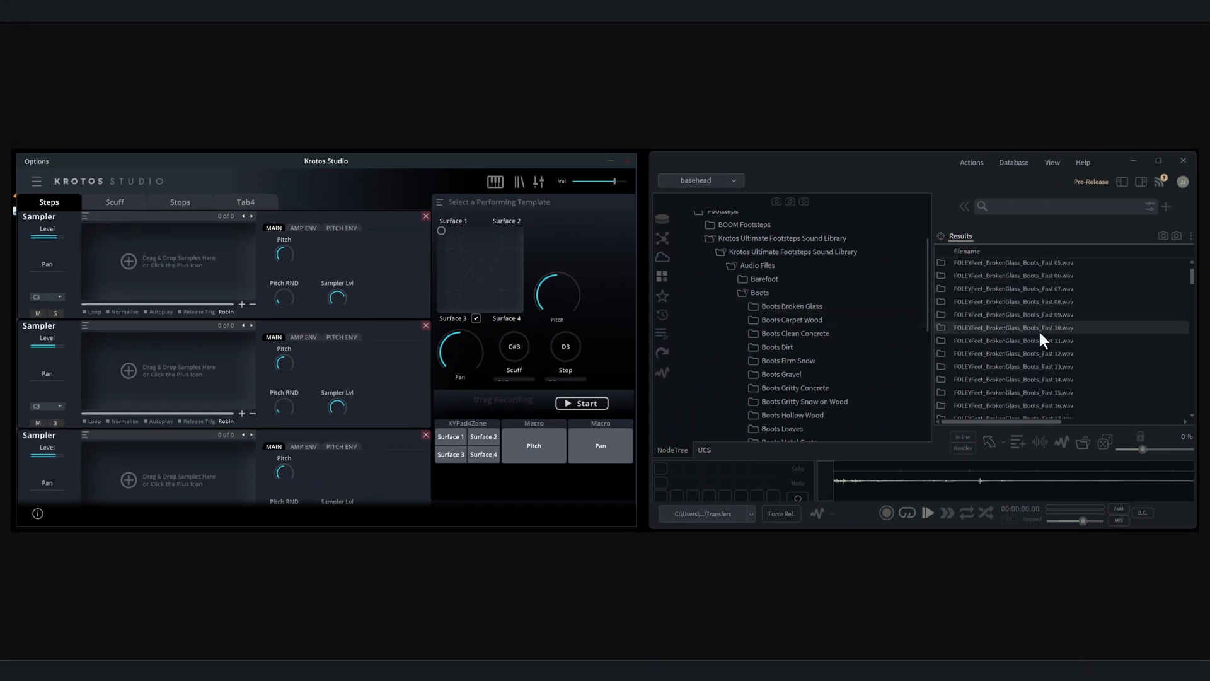
scroll(down, 3)
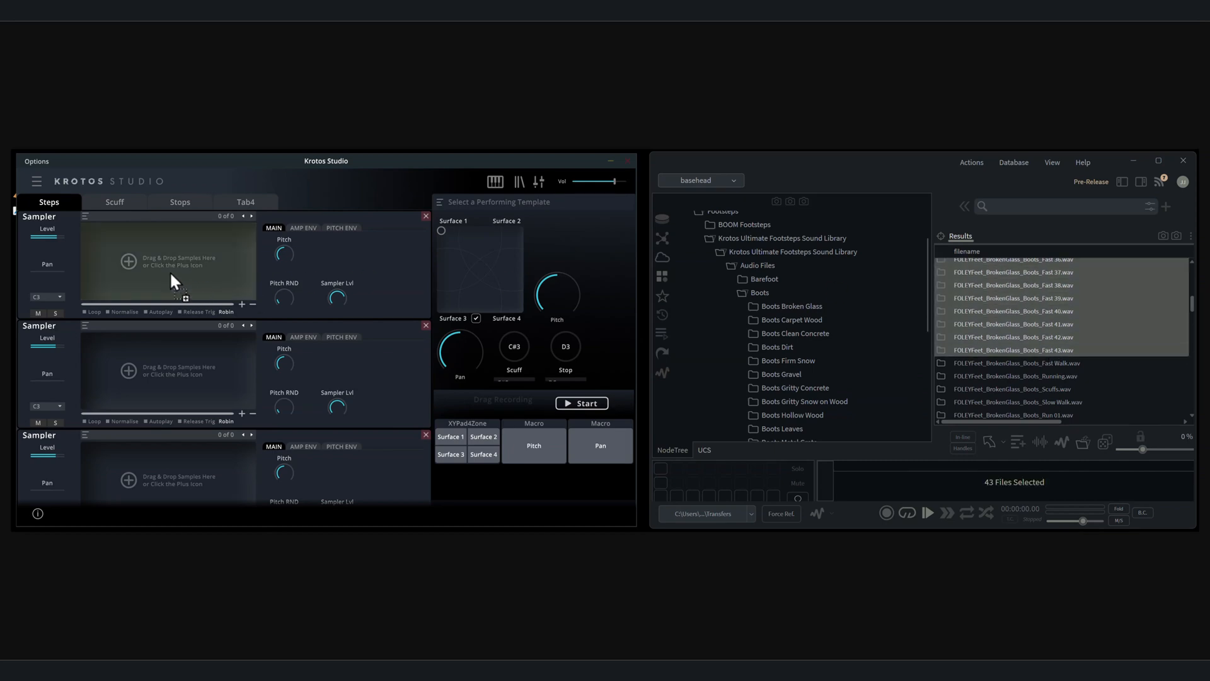
click(790, 319)
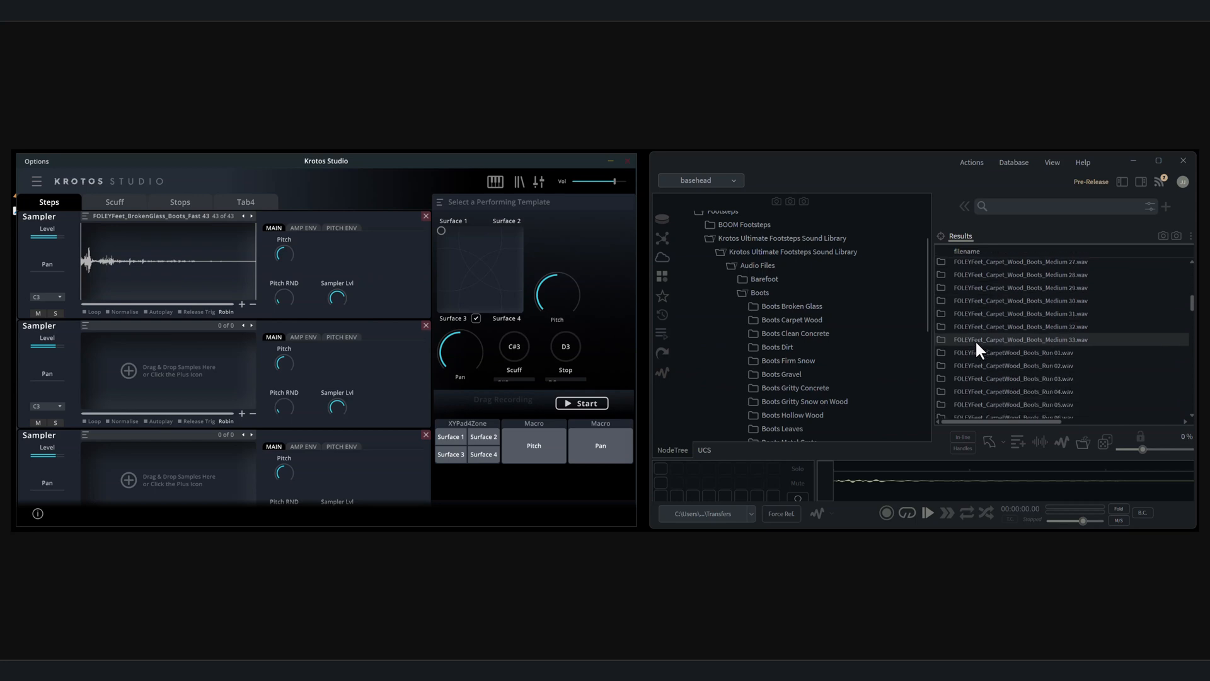
click(1017, 339)
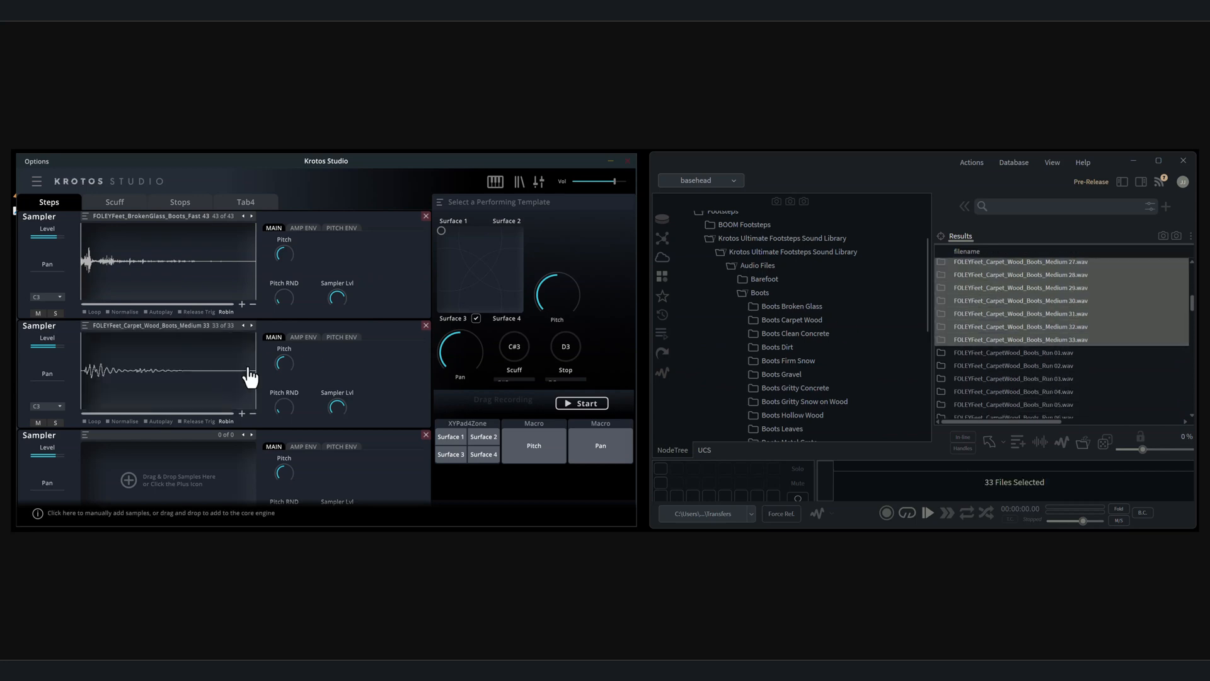
scroll(down, 3)
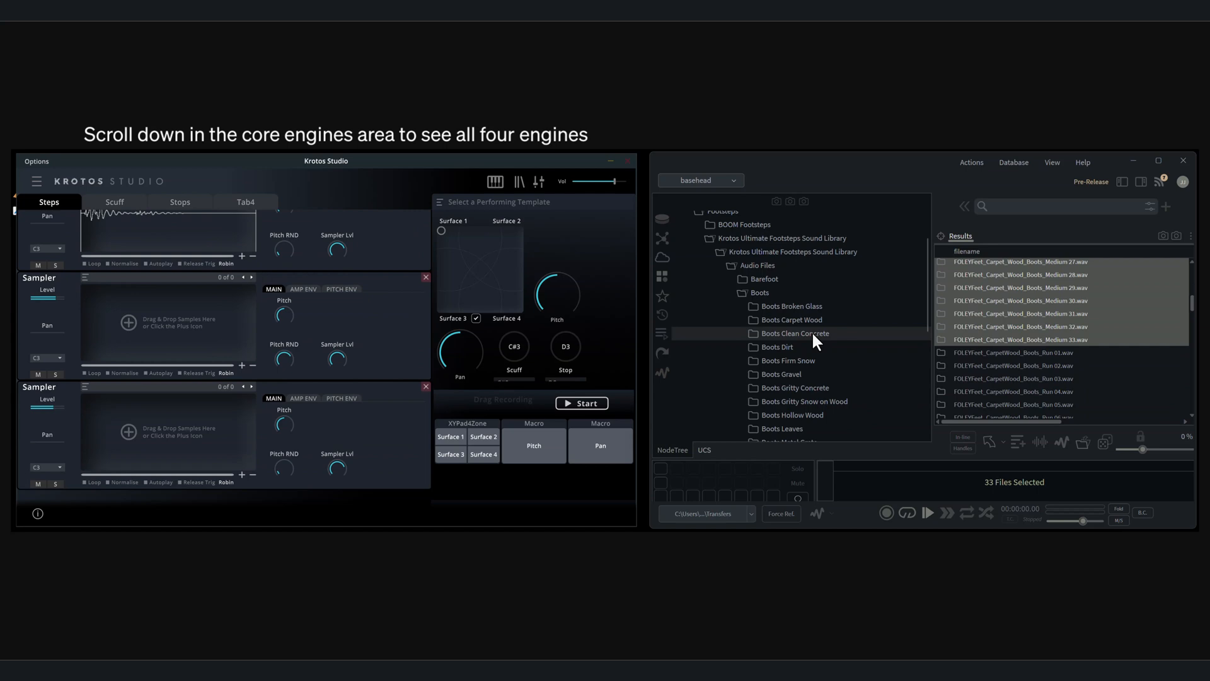
click(795, 334)
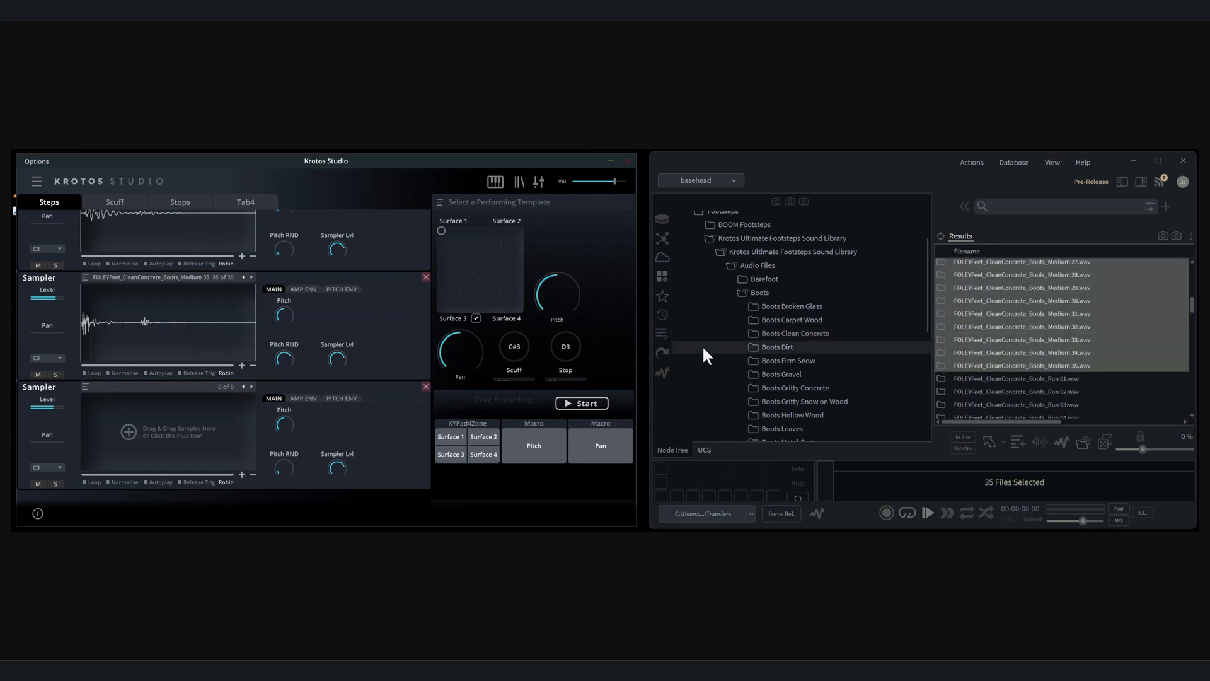
mouse_move(774, 360)
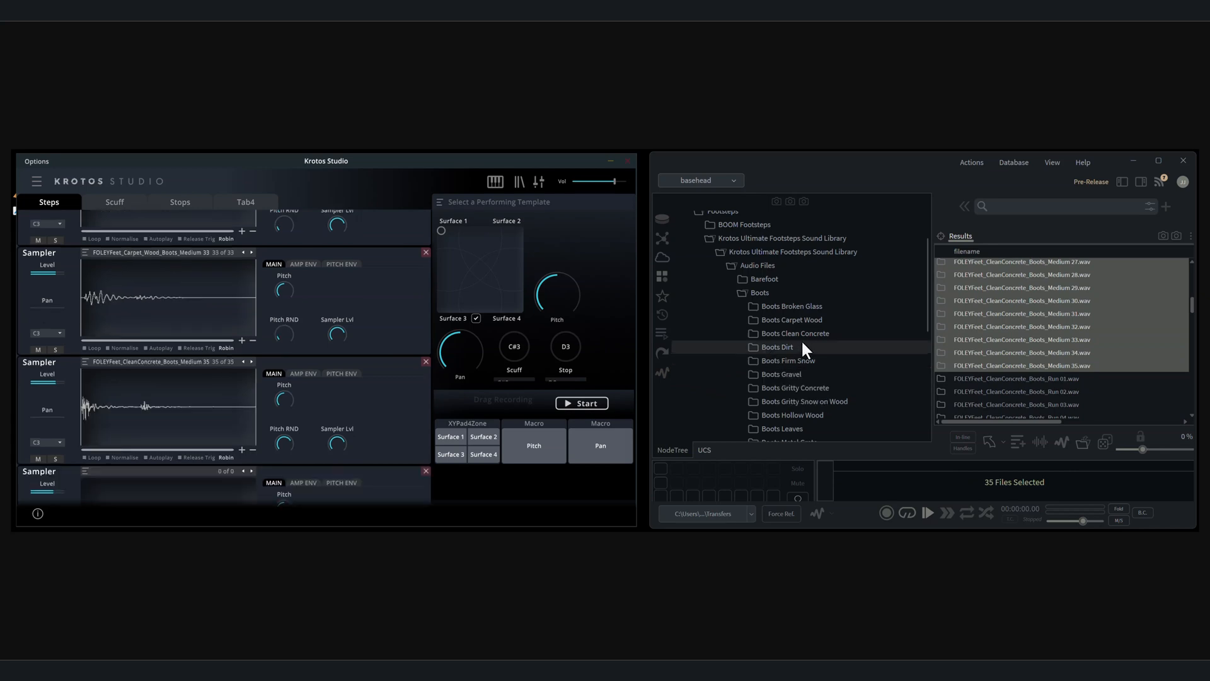
click(777, 346)
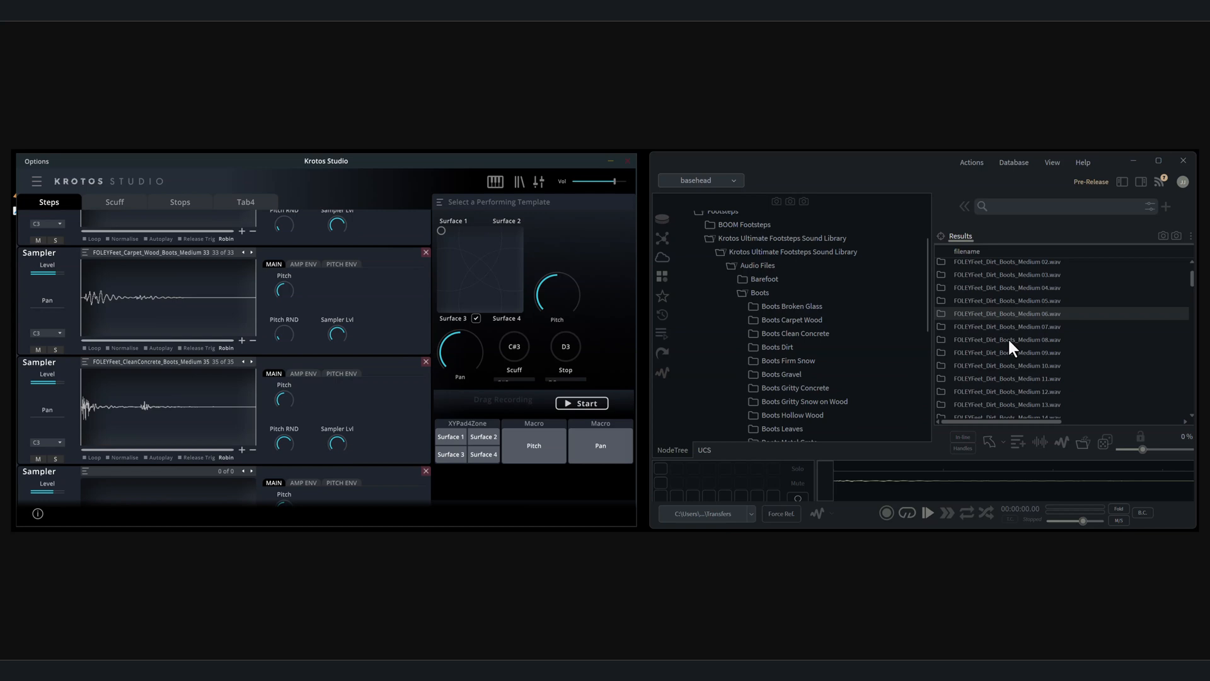
scroll(down, 3)
text(Wood)
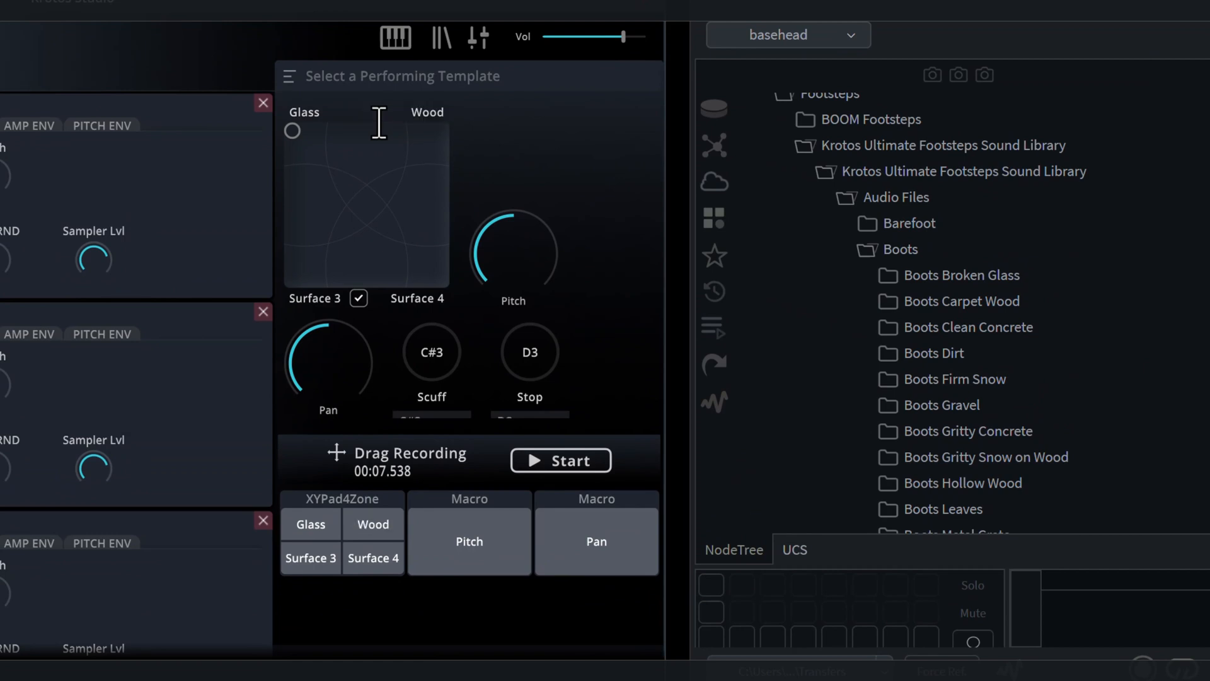
Rename the remaining XY pad corners Concrete and Dirt, then audition the surfaces
double_click(314, 299)
text(Concrete)
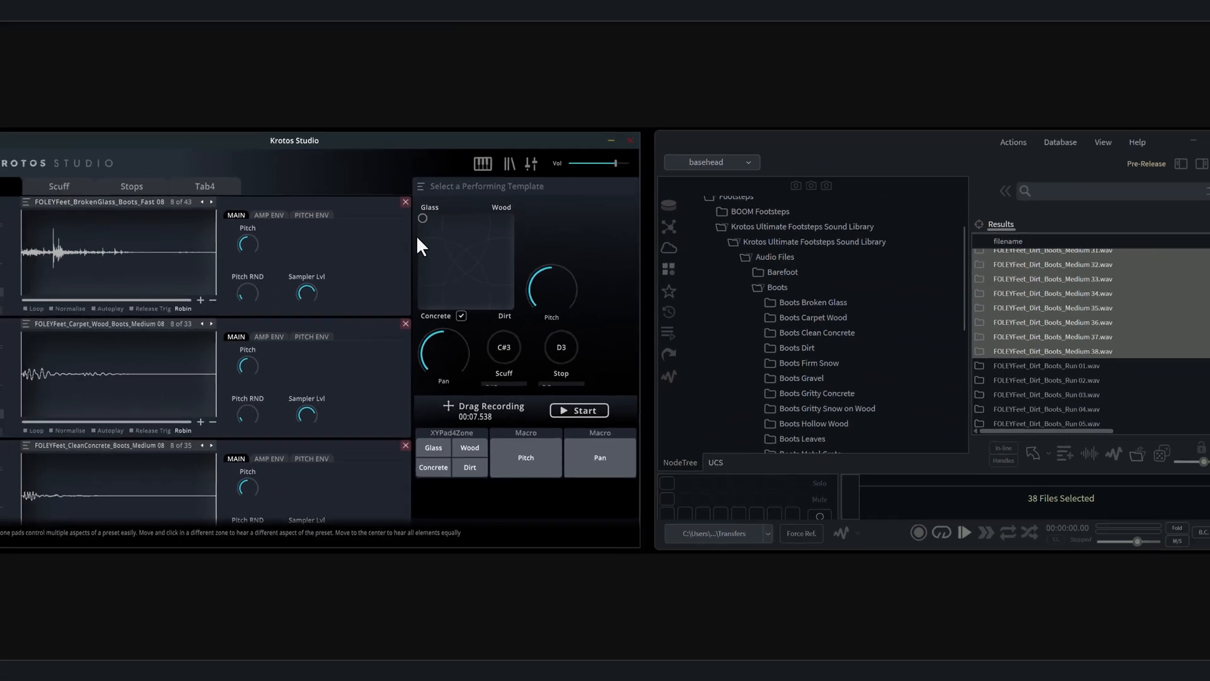
click(579, 409)
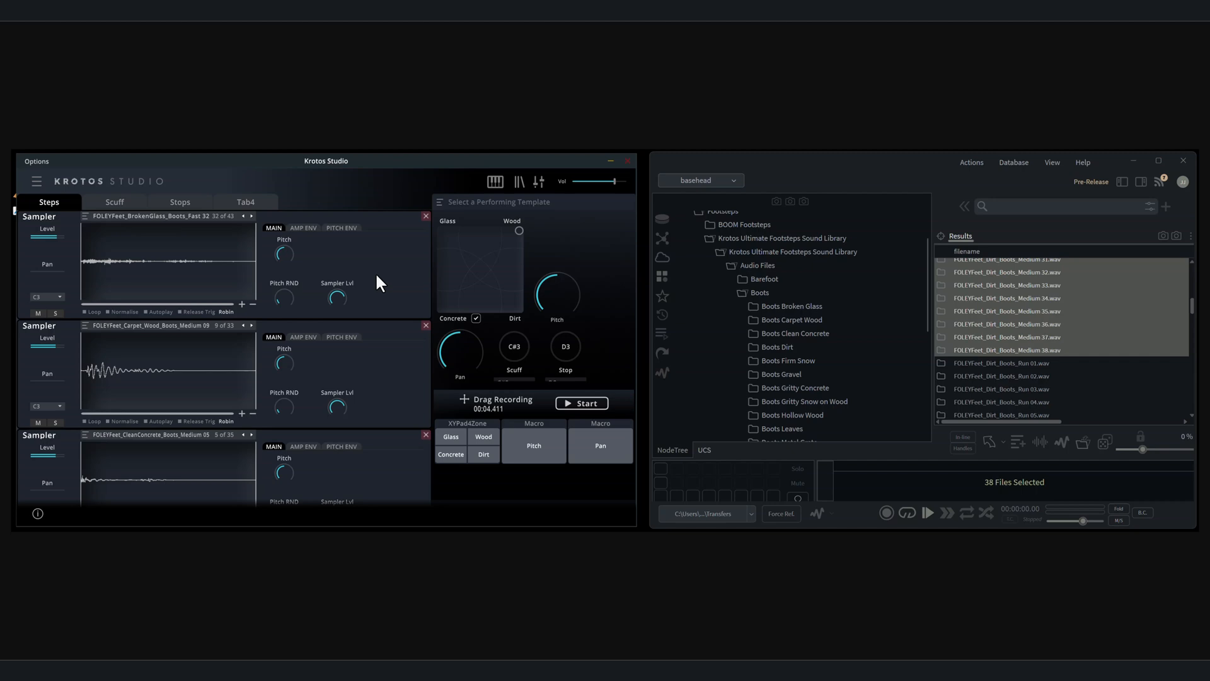
mouse_move(181, 220)
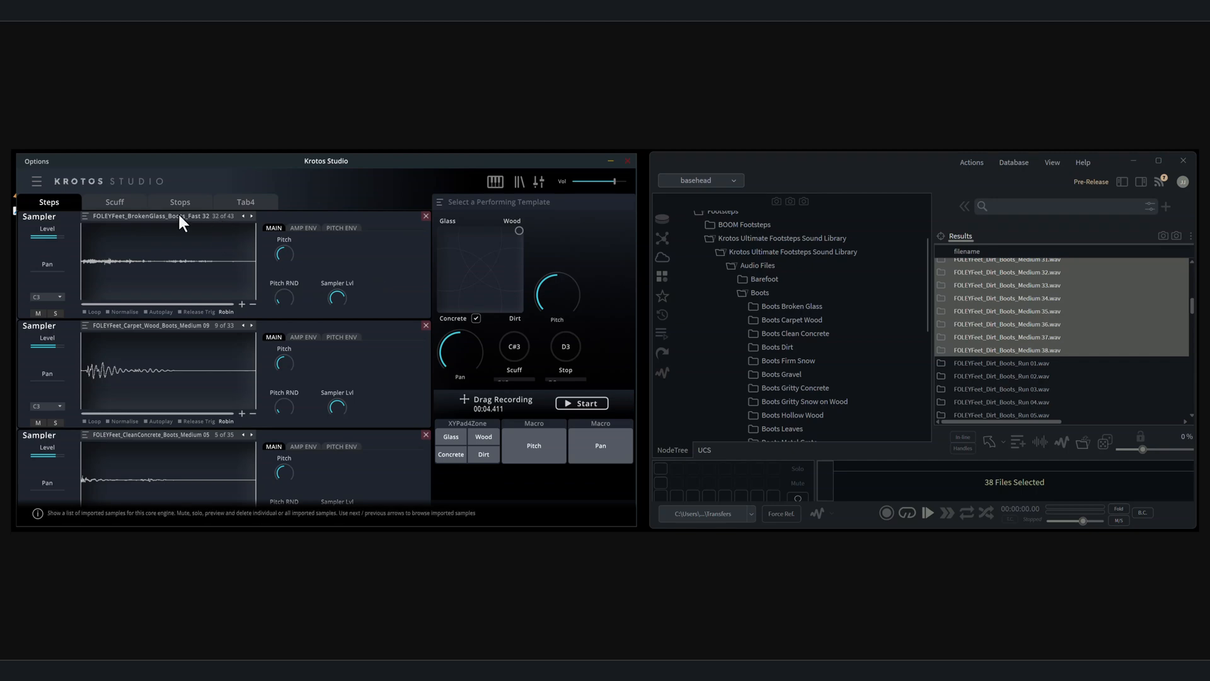
Pick a sample from the first sampler's Broken Glass list and preview all surfaces blended
click(83, 215)
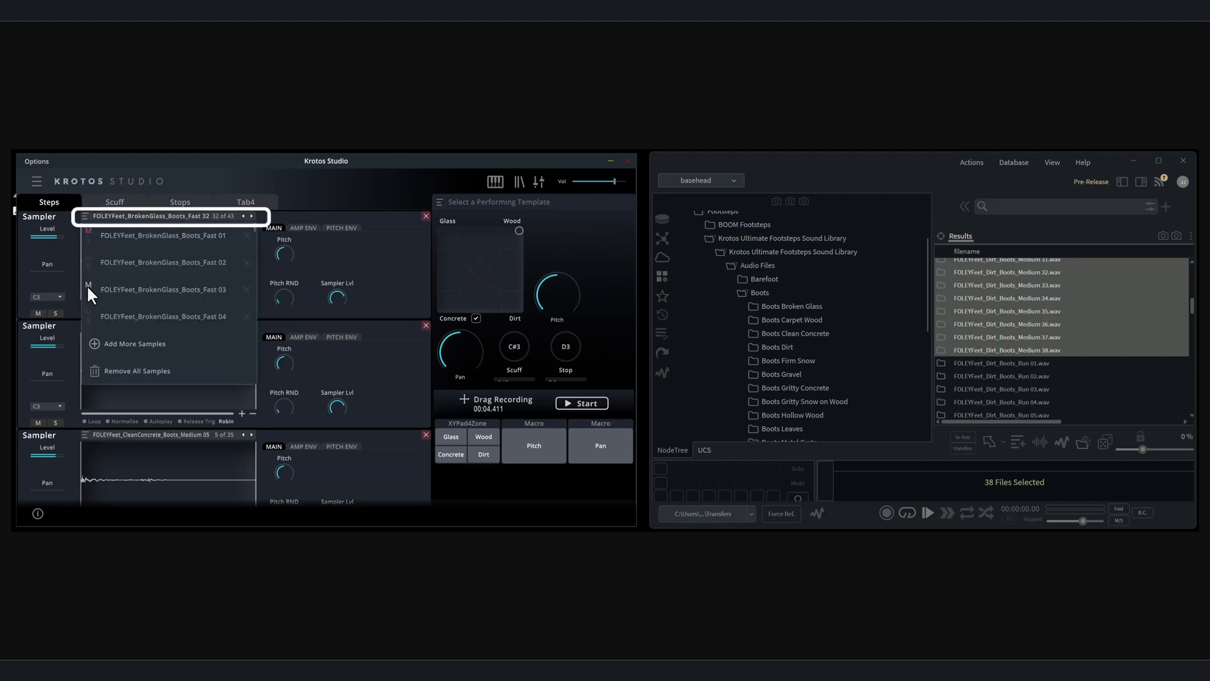
scroll(down, 3)
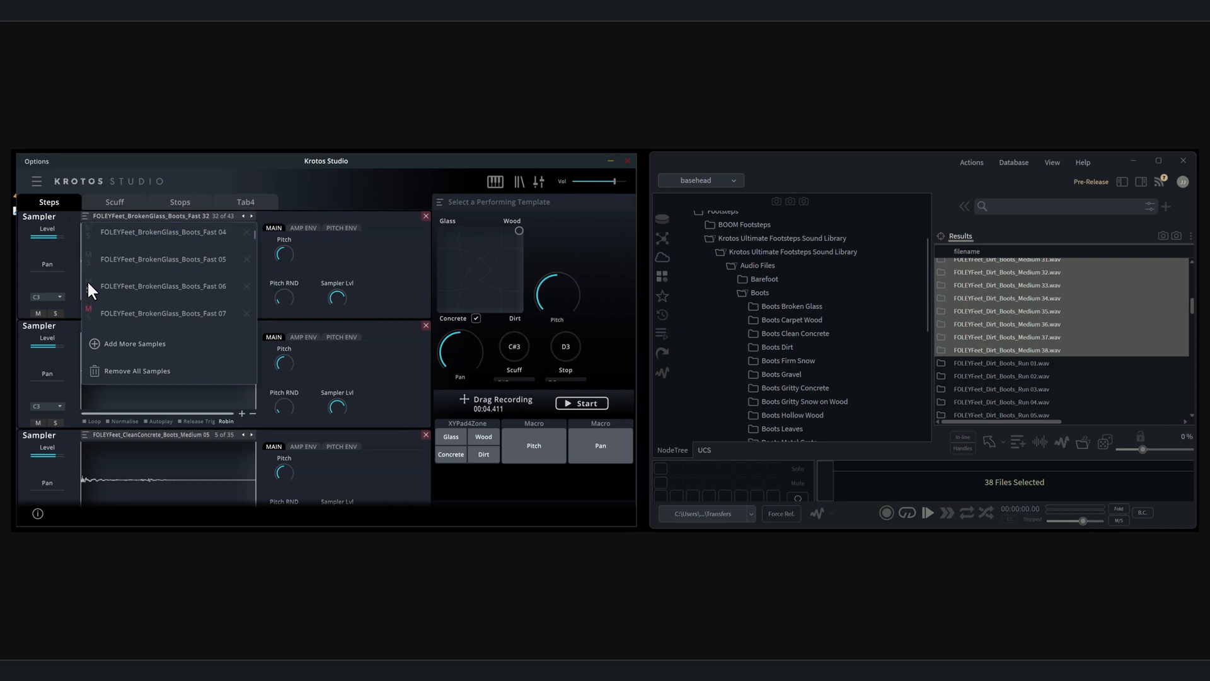
scroll(down, 3)
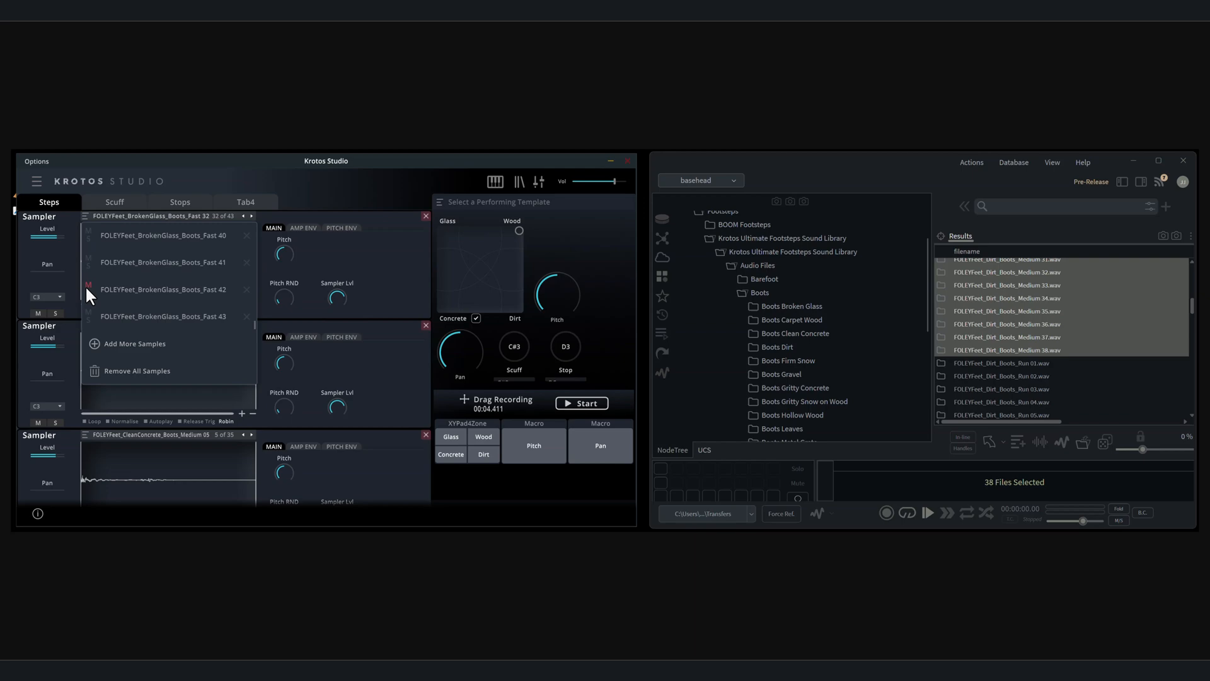
click(586, 403)
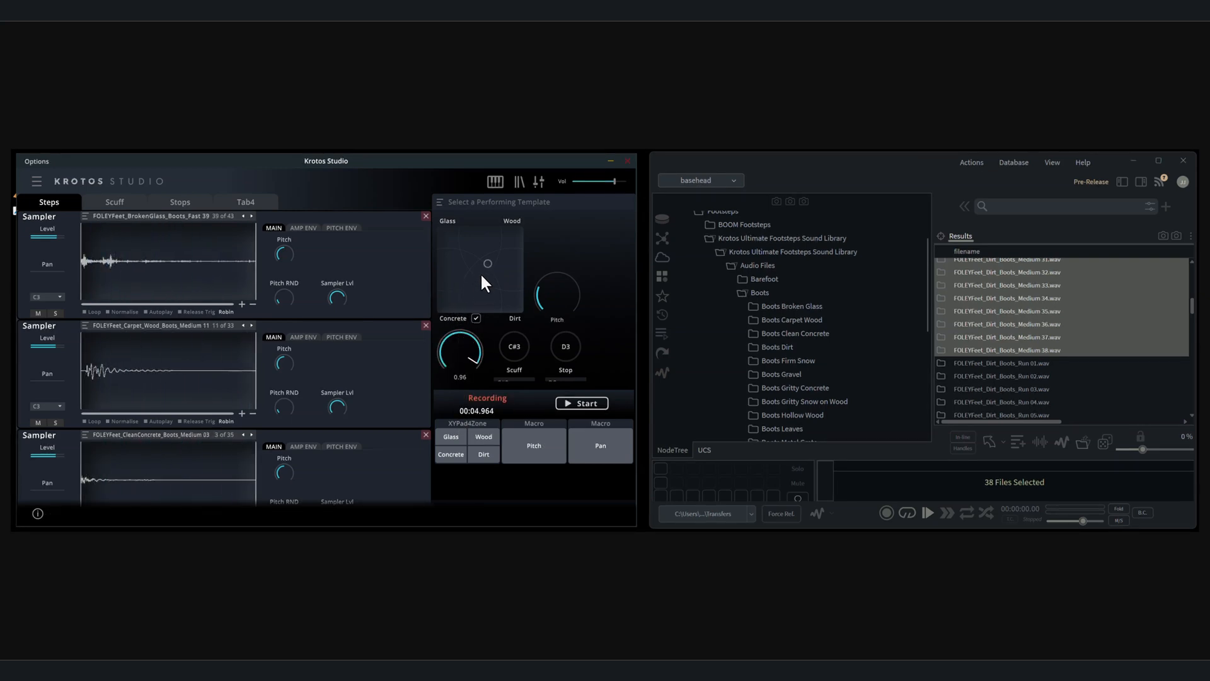
click(114, 201)
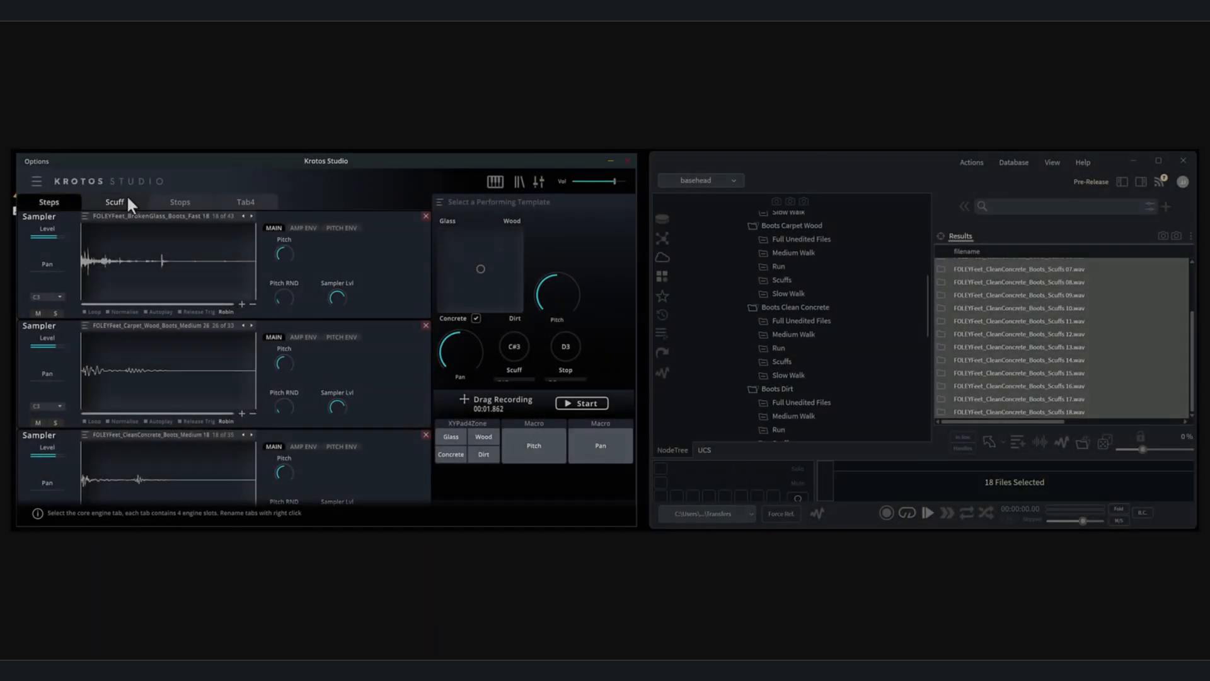
Switch to the Scuff sampler group and load scuff samples from the library
click(114, 202)
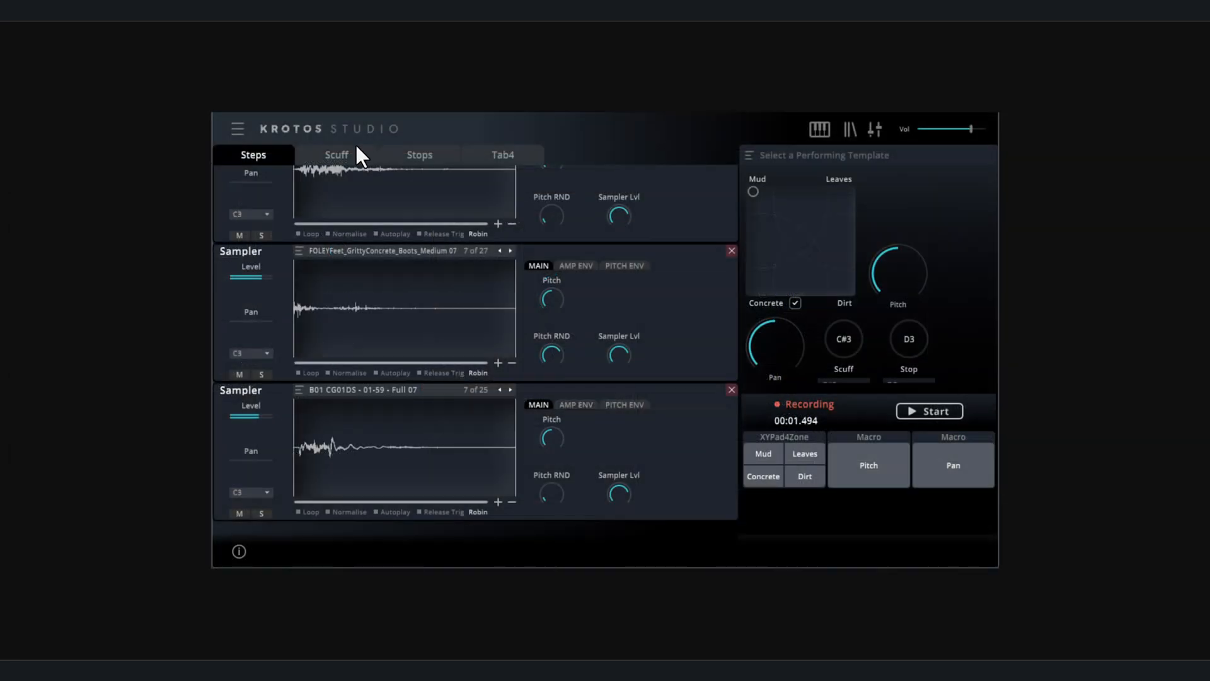
click(336, 155)
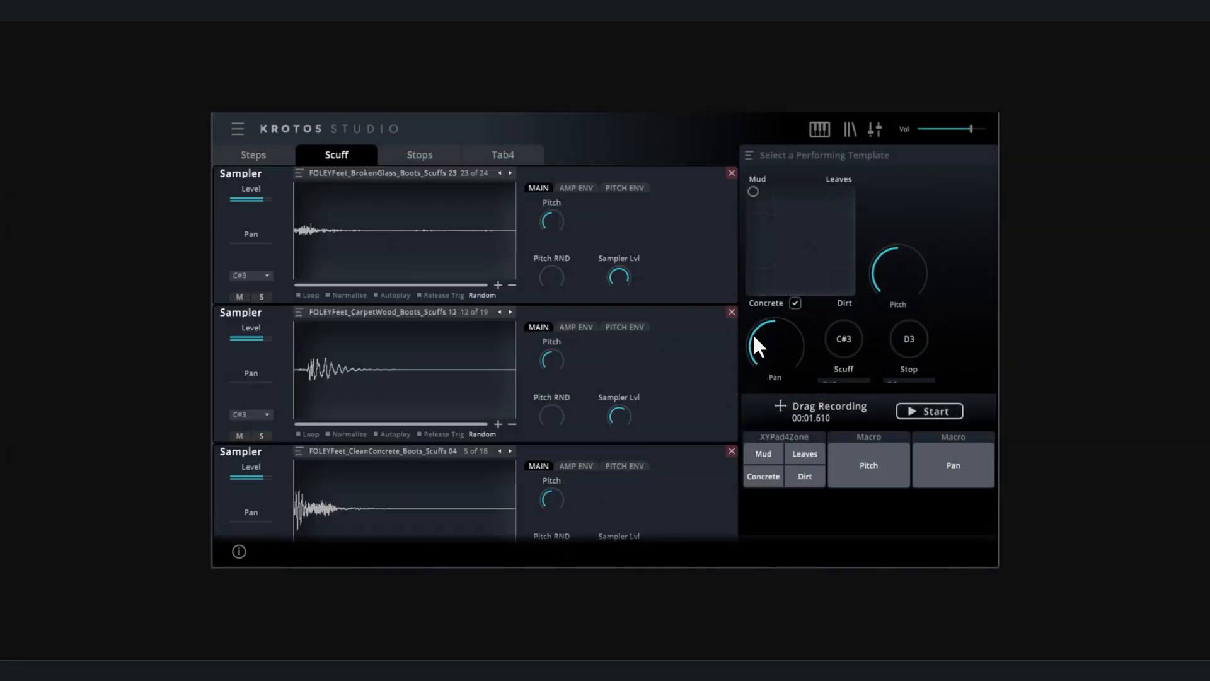
click(842, 340)
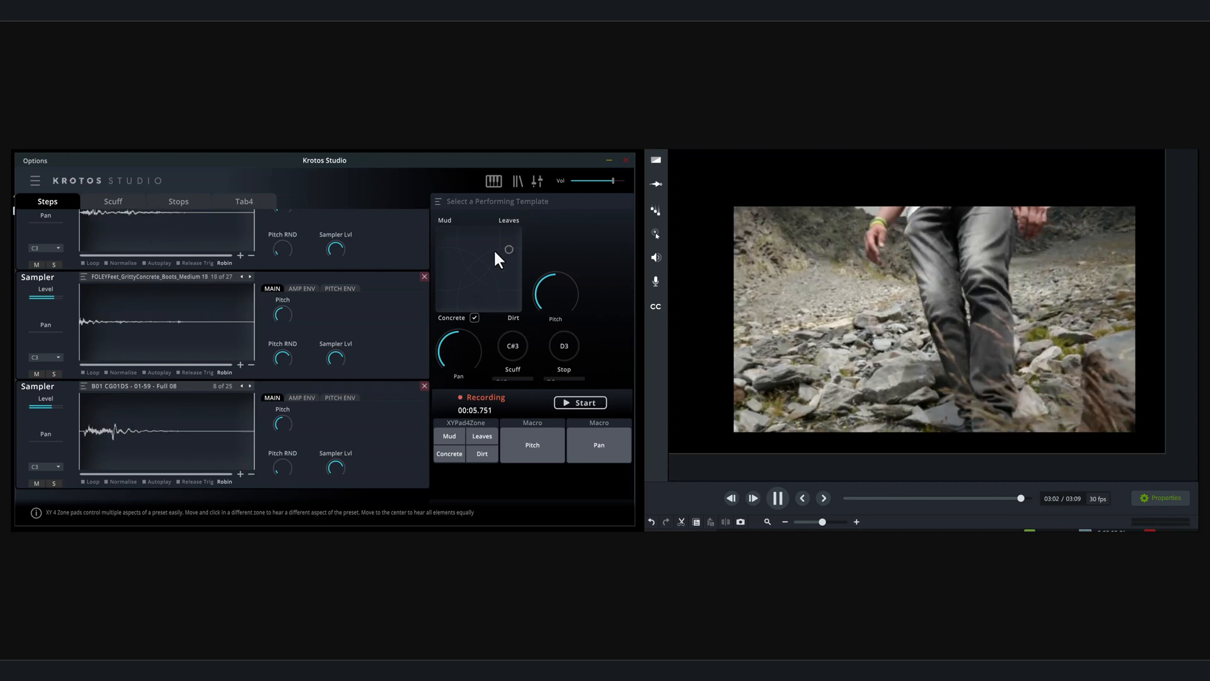
Perform footsteps on the XY pad, moving toward the Leaves corner
click(492, 256)
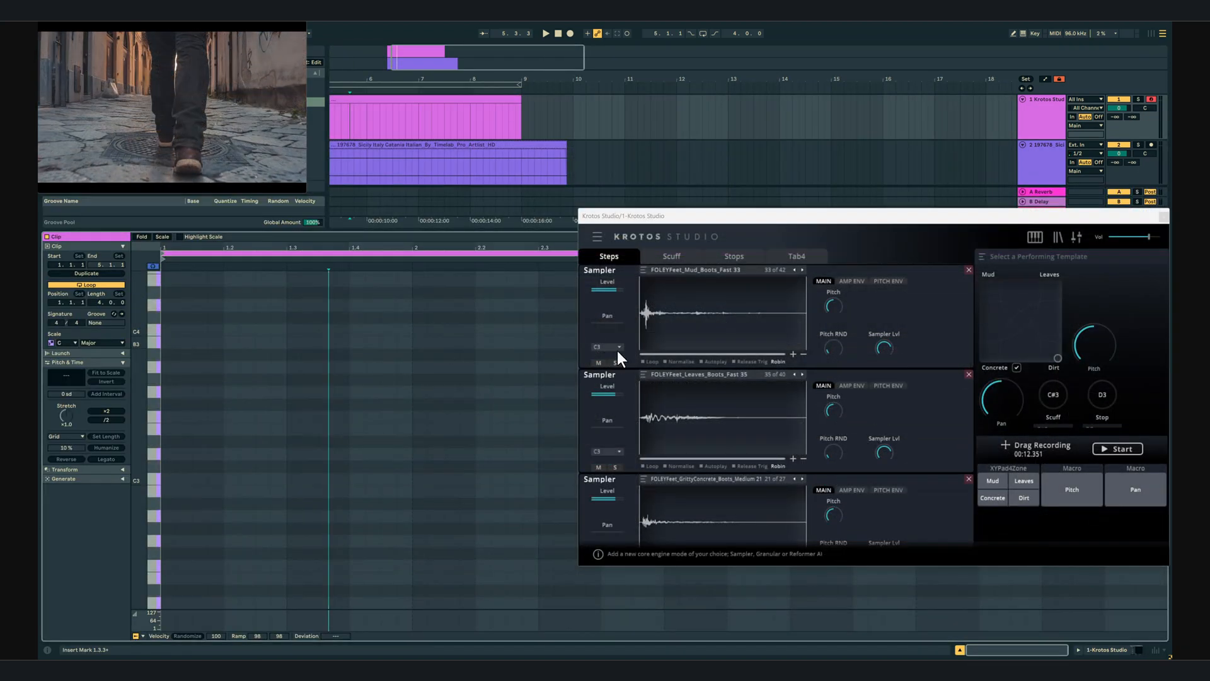
Set the first sampler's trigger note to C3 and preview C3 in the MIDI clip
click(606, 346)
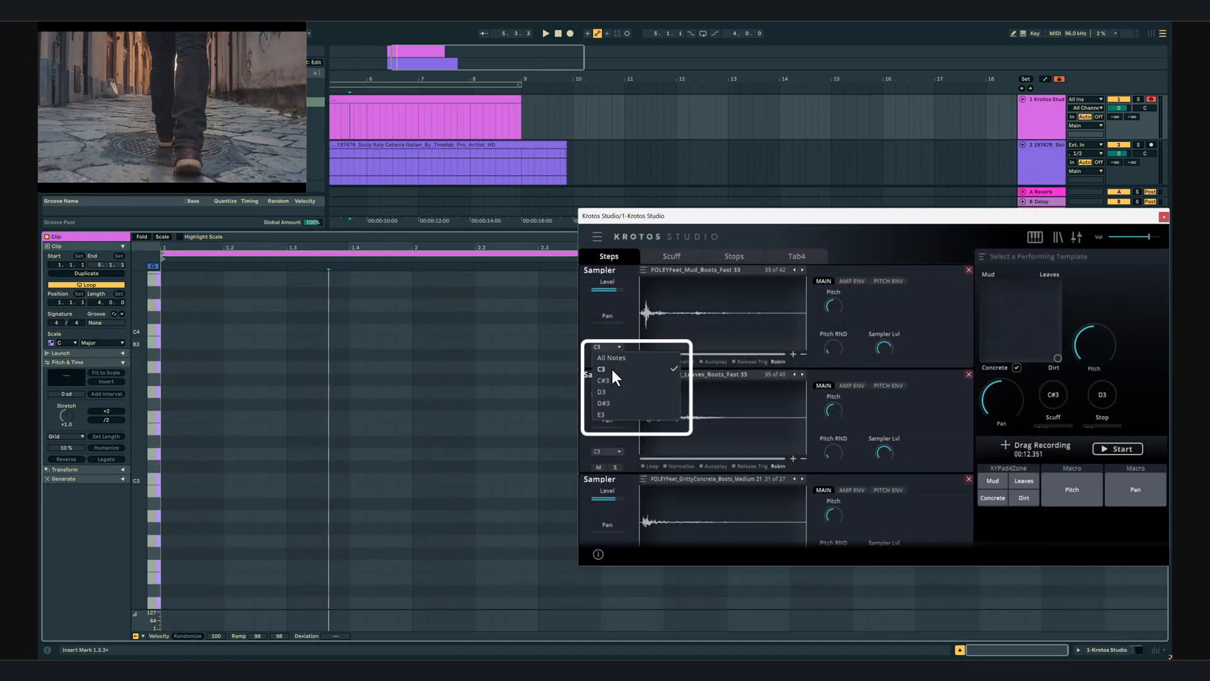
click(601, 368)
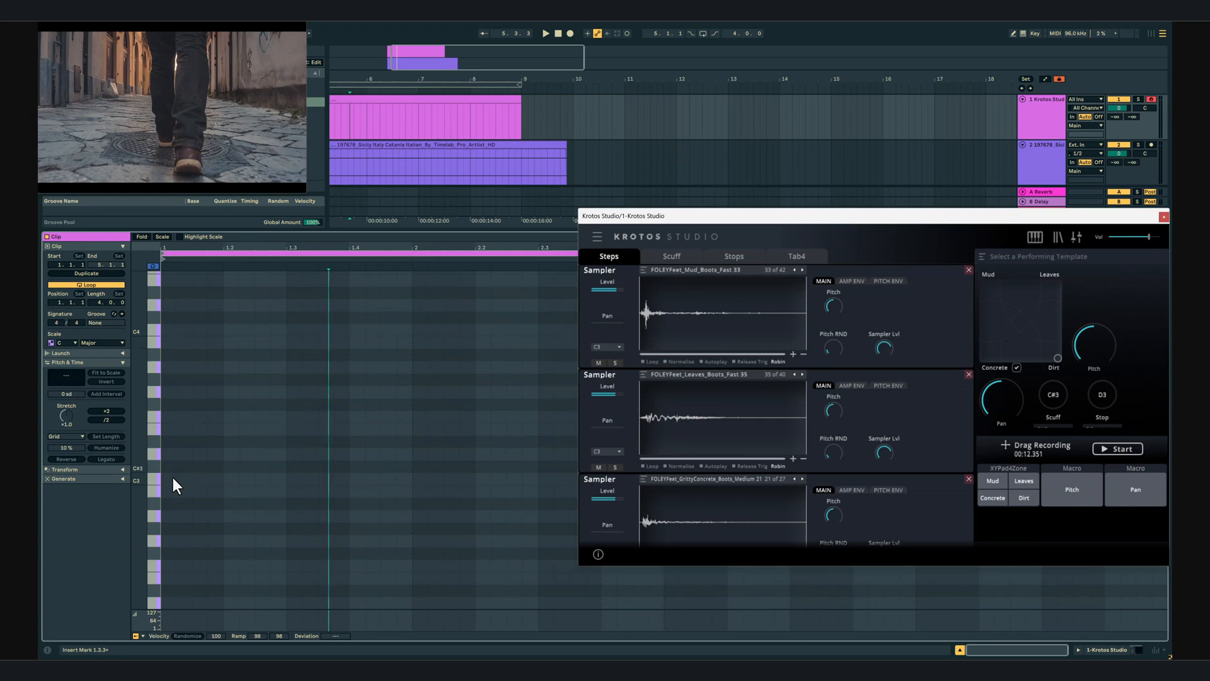
click(1038, 323)
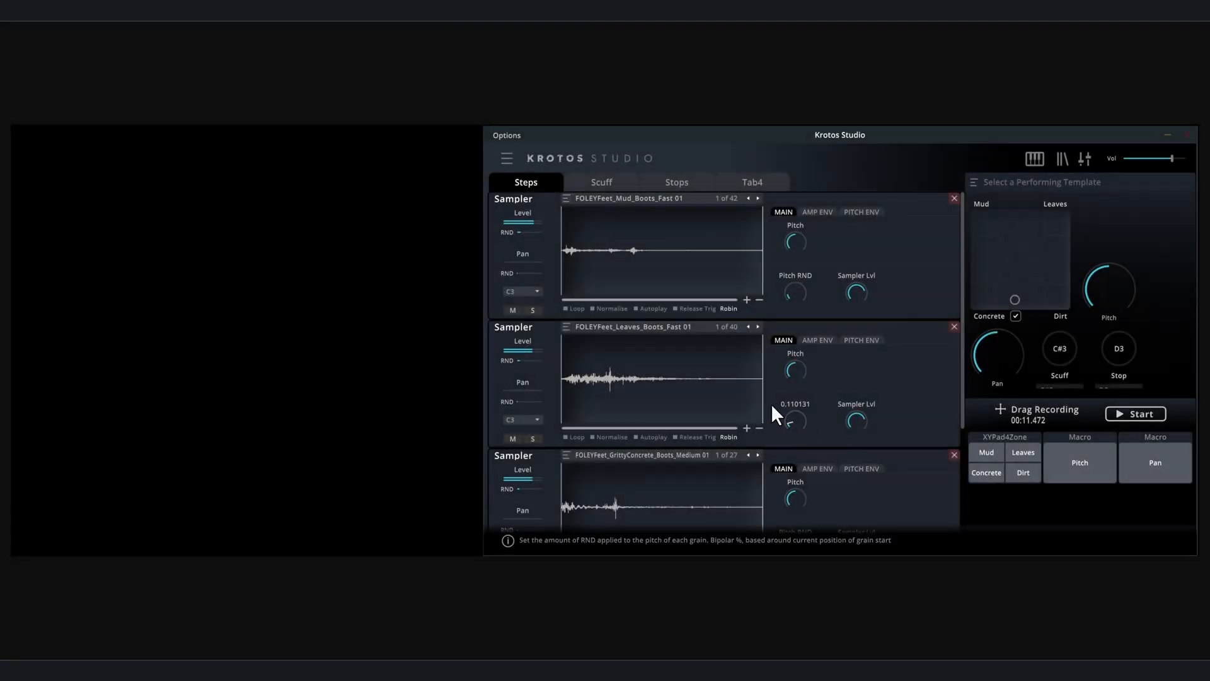
Start saving the setup as a new preset named 'Foots…'
click(506, 158)
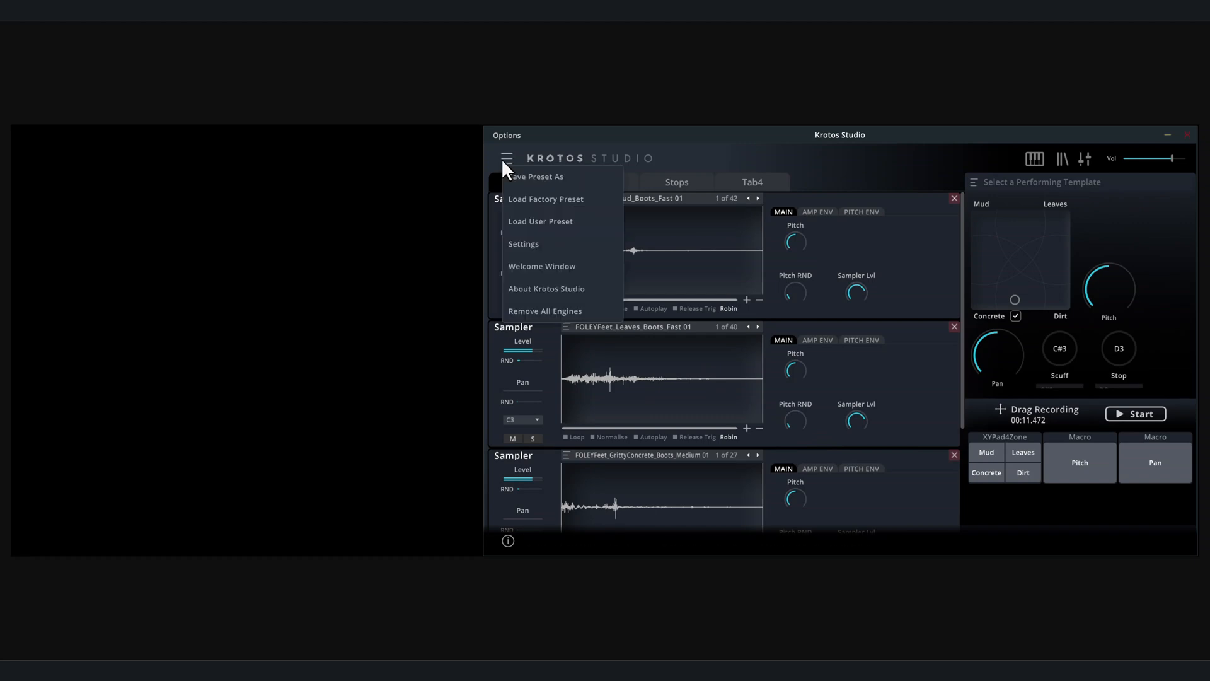
click(536, 176)
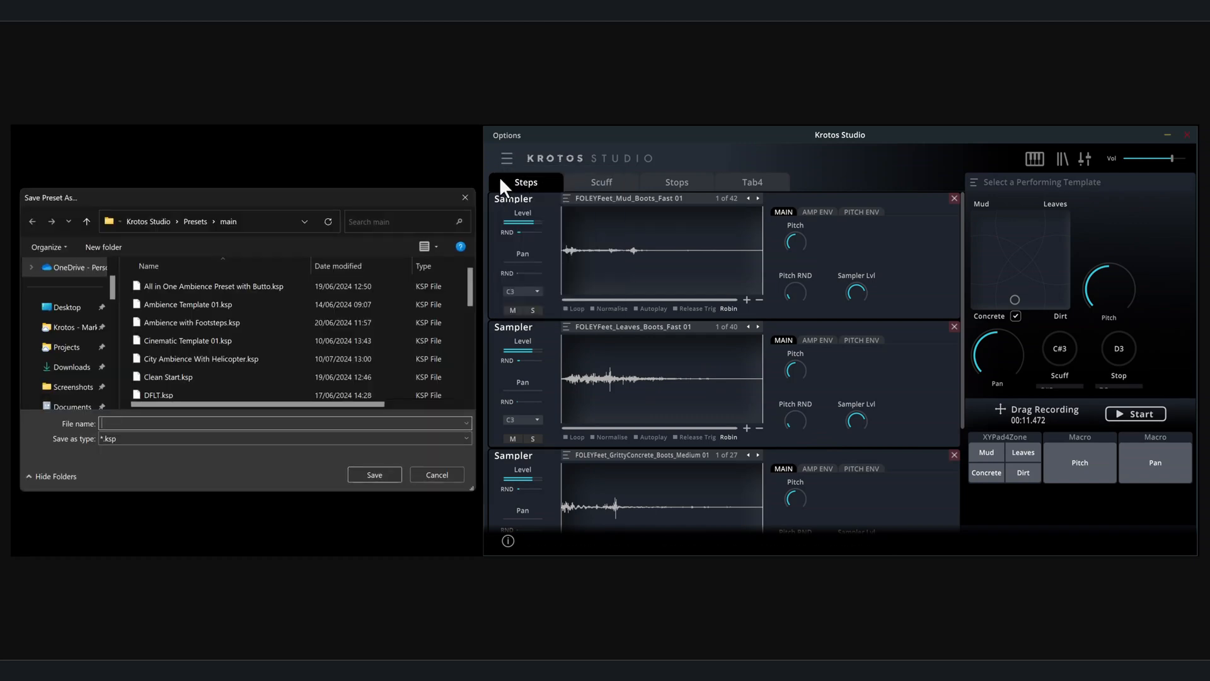
text(Foots)
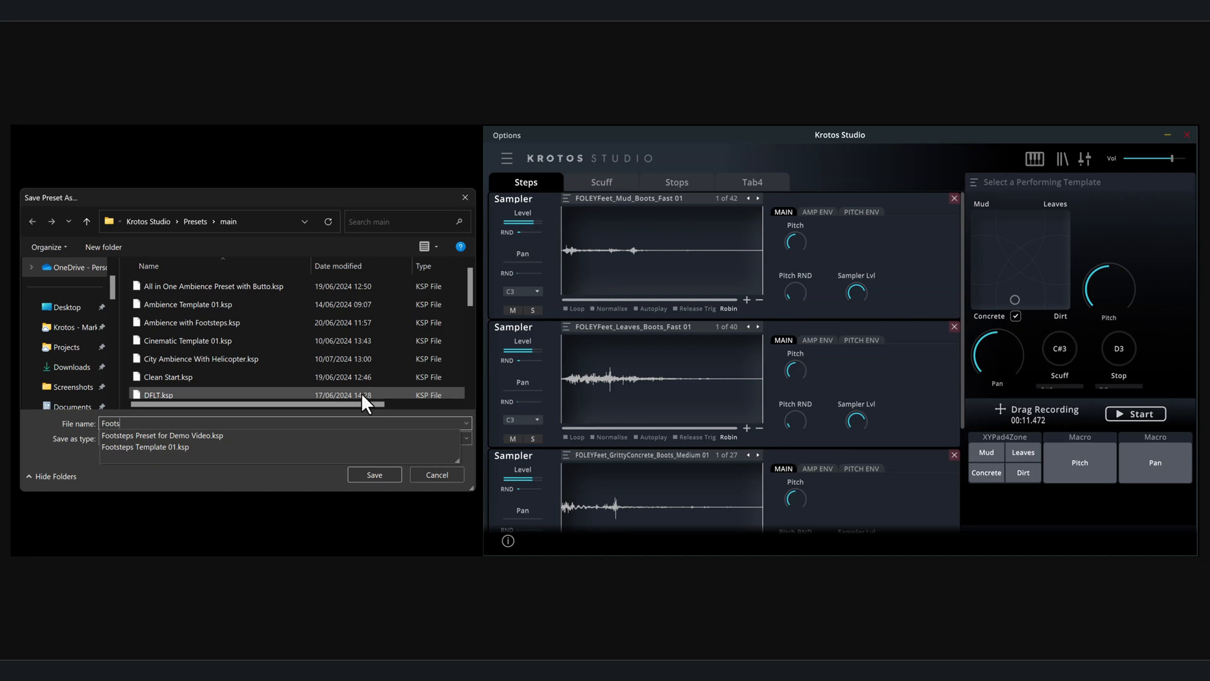